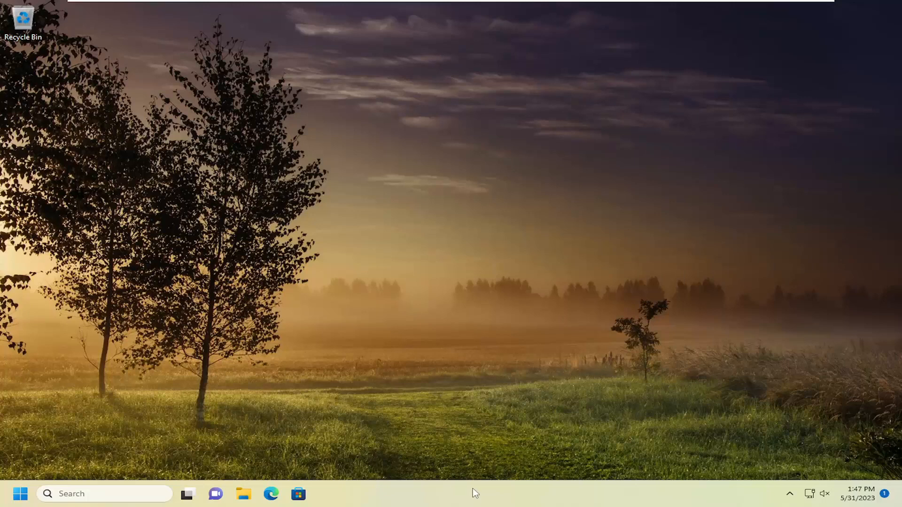
mouse_move(454, 494)
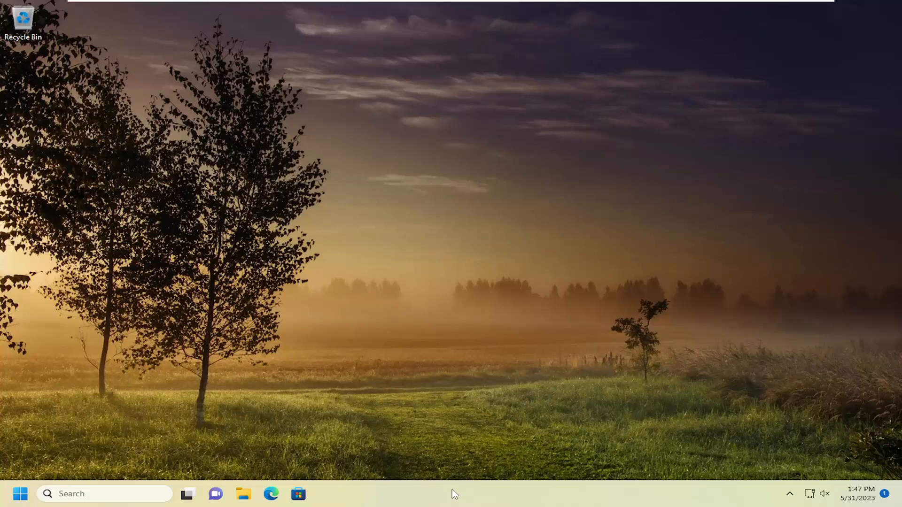
Step: From the taskbar, run cmd as a new Task Manager task with administrative privileges
right_click(455, 494)
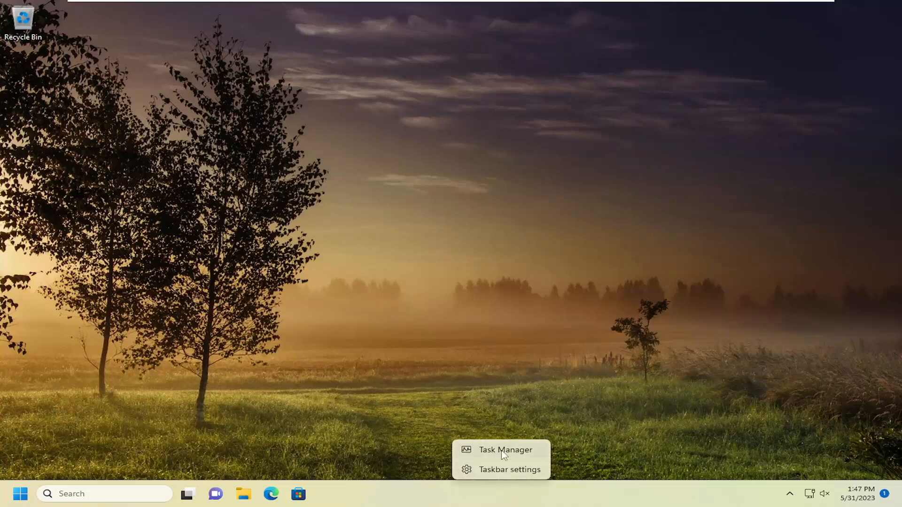
click(506, 450)
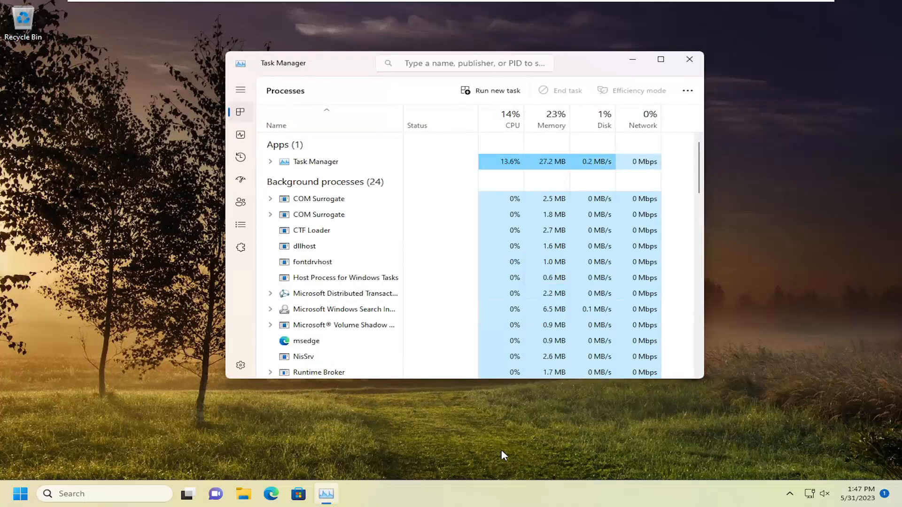
click(491, 90)
text(cmd)
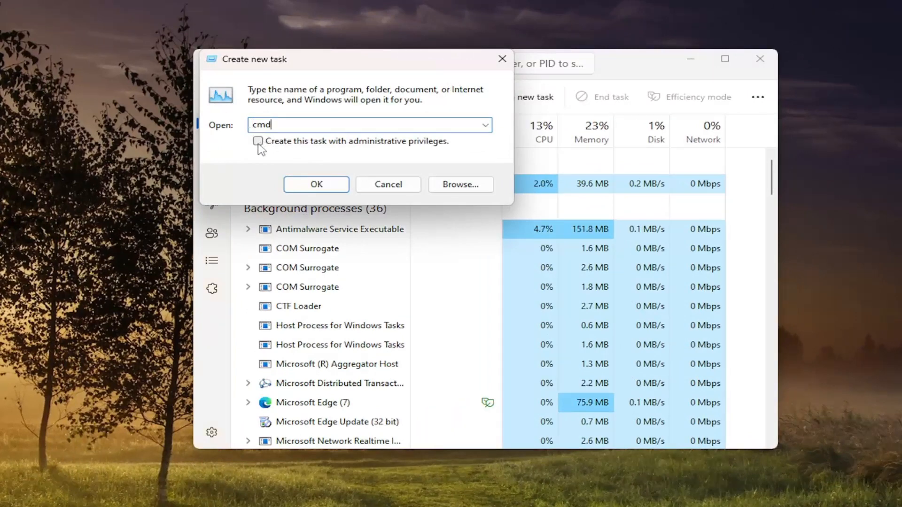
click(258, 141)
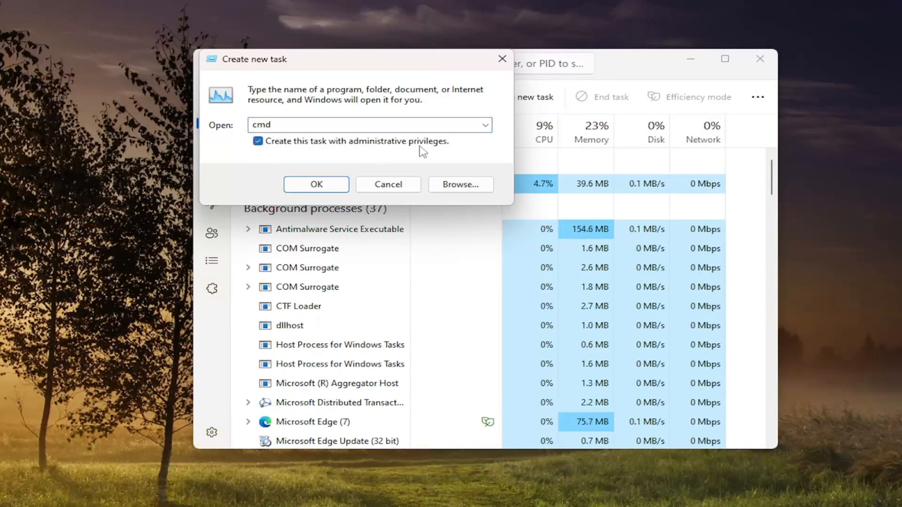
click(316, 184)
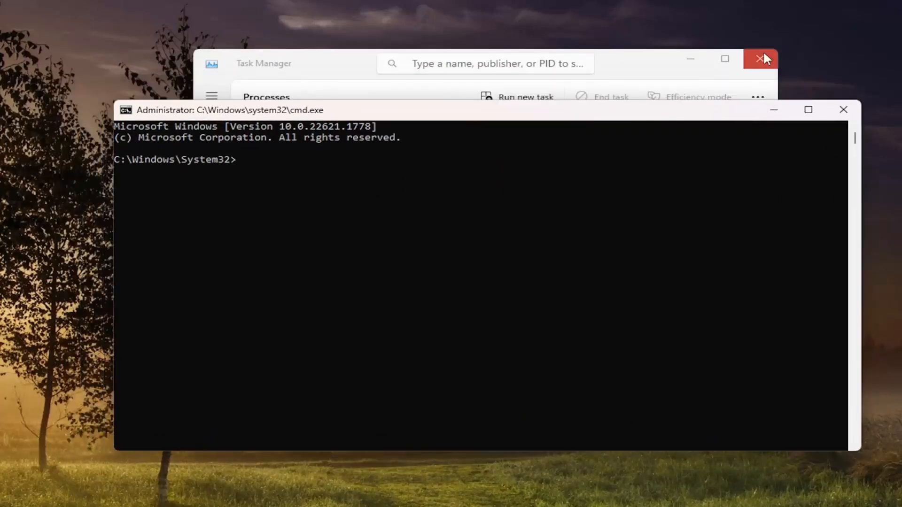
Step: Close Task Manager and enter assoc .exe=exefile in the admin Command Prompt
click(760, 58)
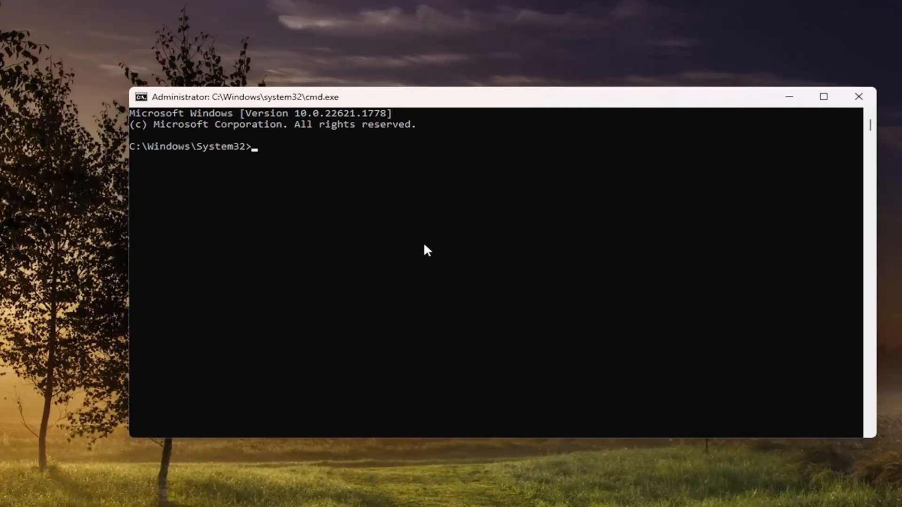
text(ass)
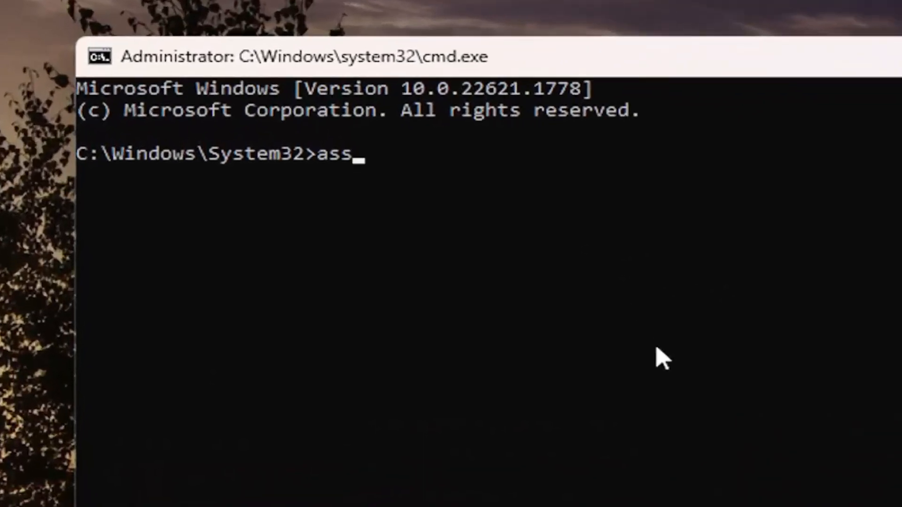
text(oc)
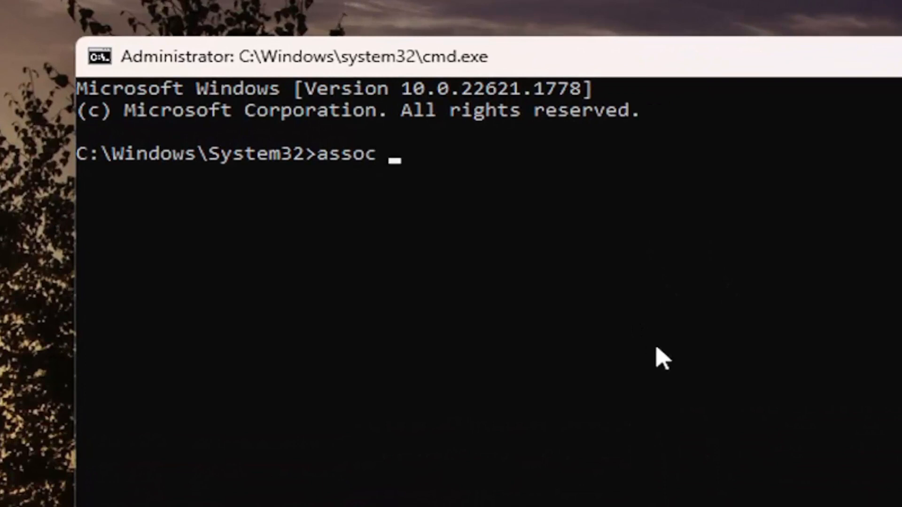
text(.)
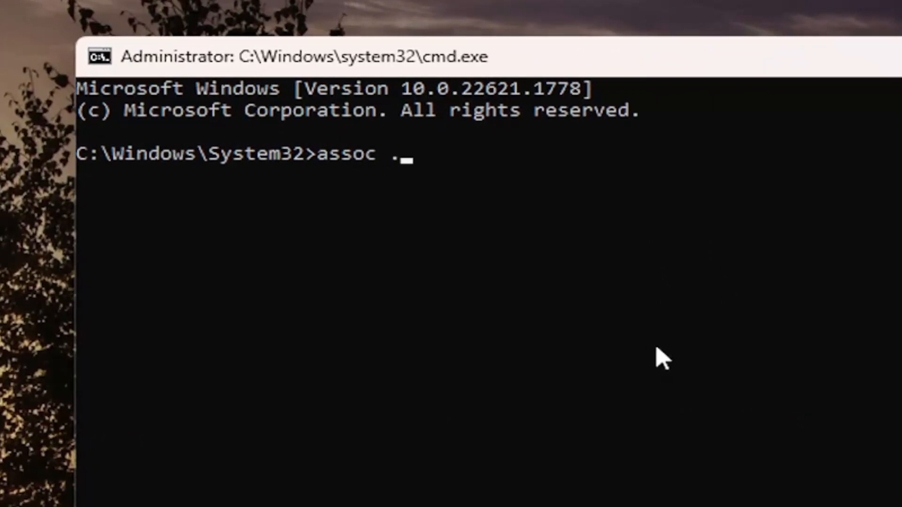
text(exe)
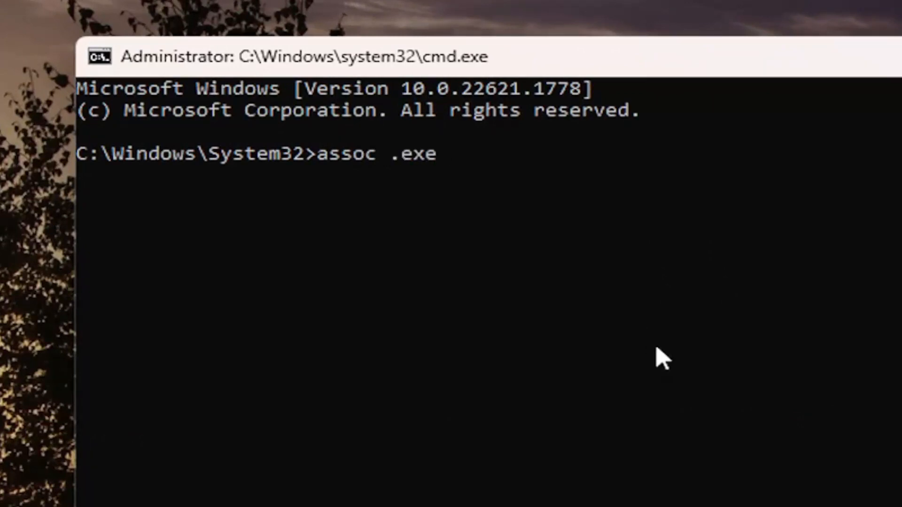
text(=)
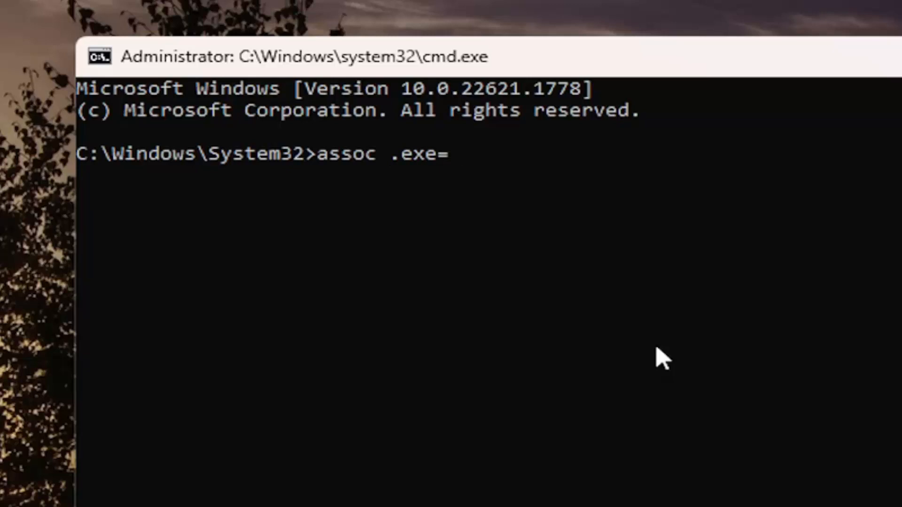
text(e)
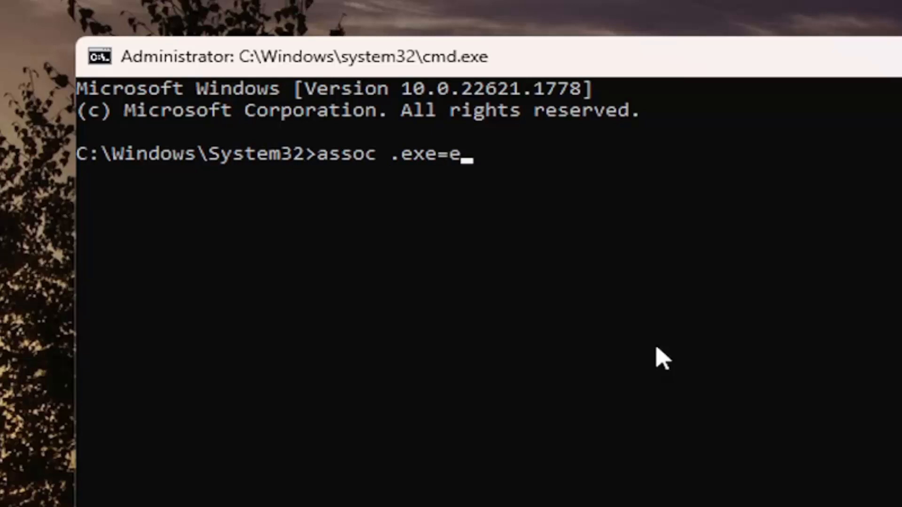
text(xefile)
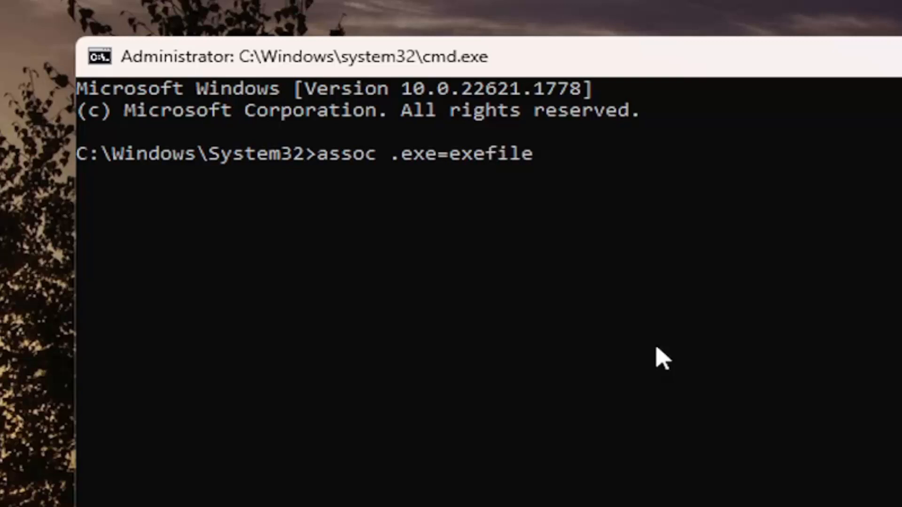
mouse_move(380, 193)
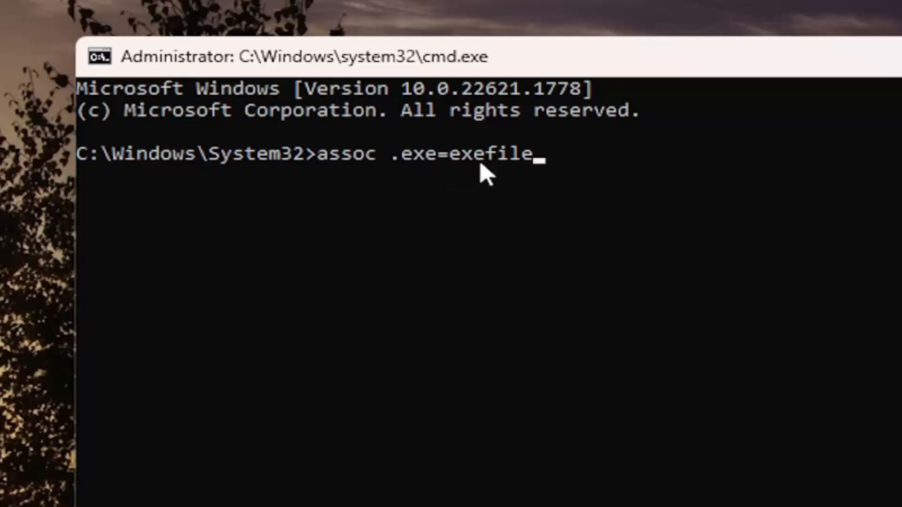
mouse_move(526, 242)
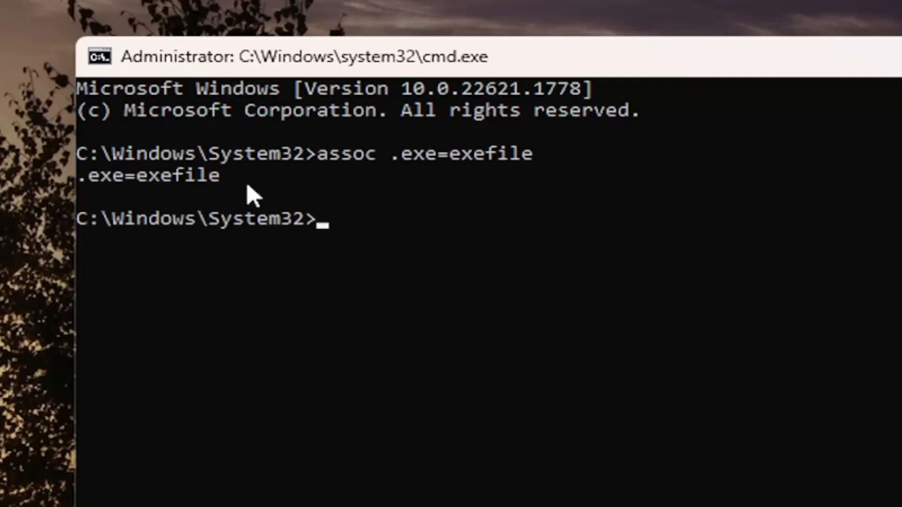
mouse_move(173, 207)
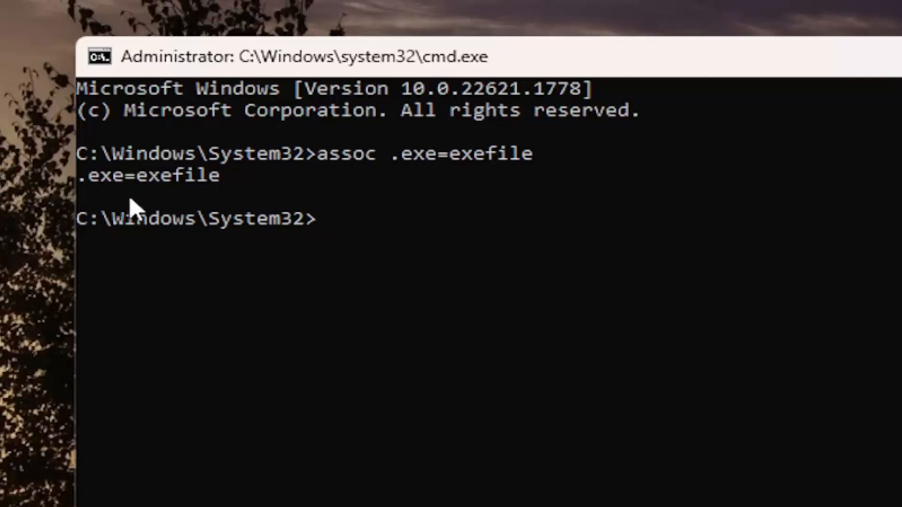
mouse_move(195, 207)
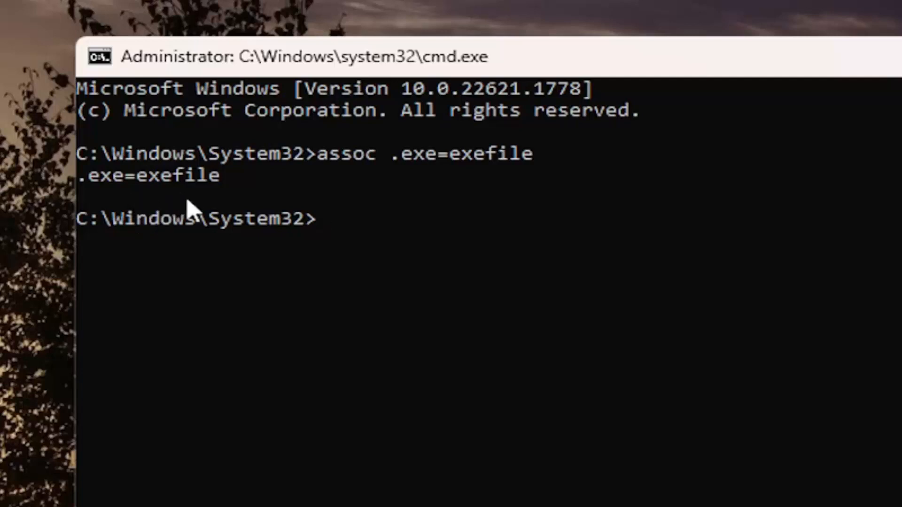
mouse_move(121, 216)
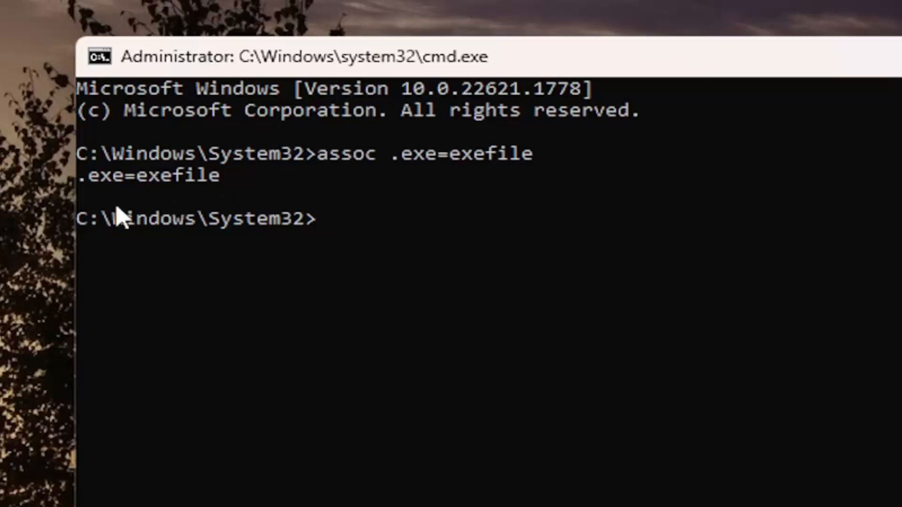
mouse_move(143, 225)
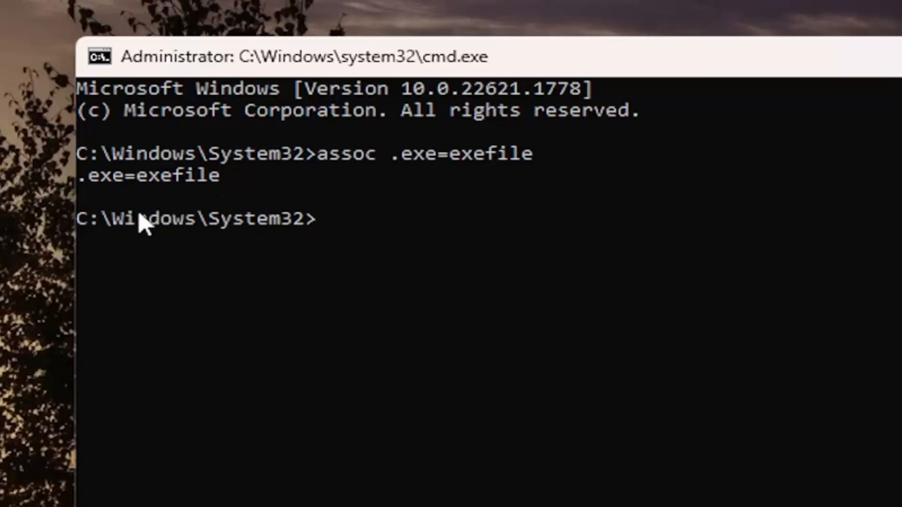
mouse_move(679, 207)
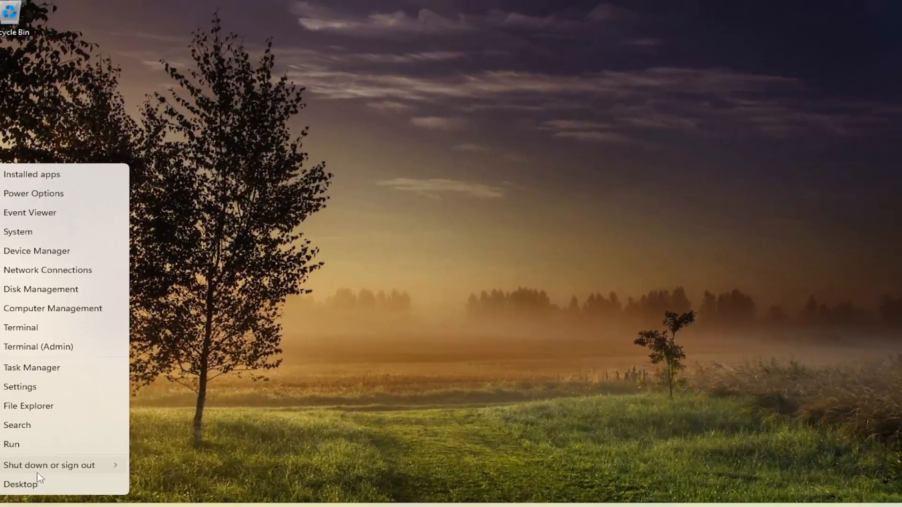
Step: Bring up the Start shutdown options to restart the PC
click(49, 465)
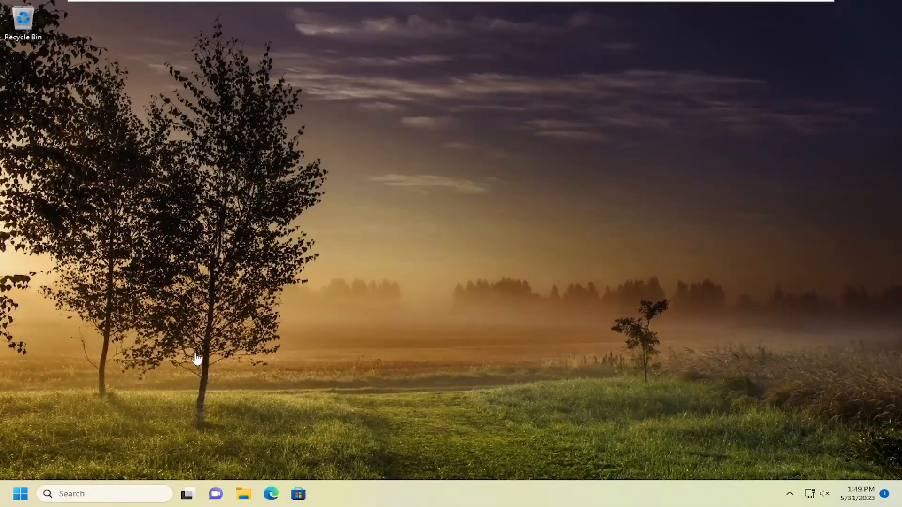
mouse_move(197, 373)
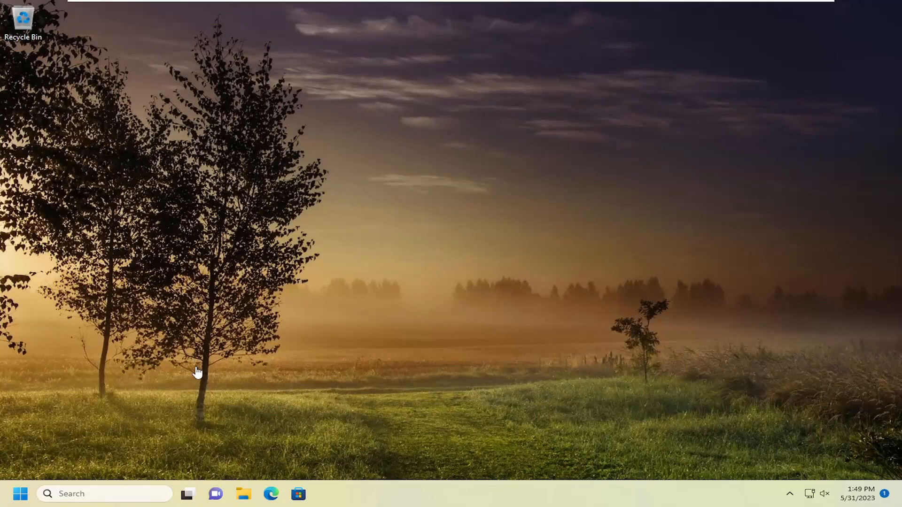
mouse_move(83, 494)
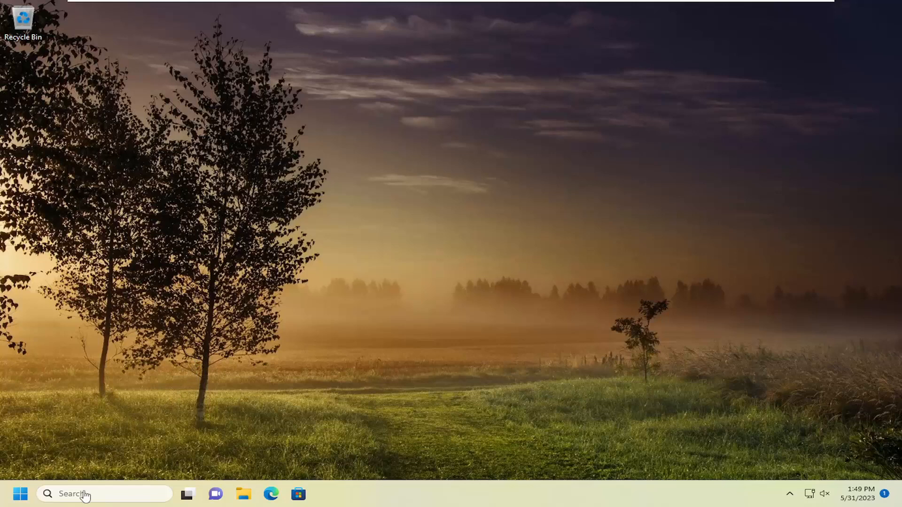
mouse_move(540, 491)
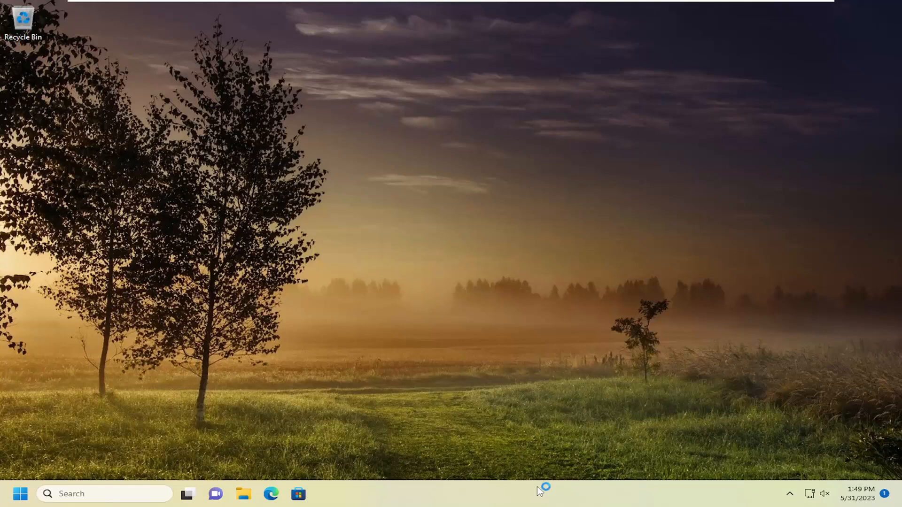
mouse_move(576, 450)
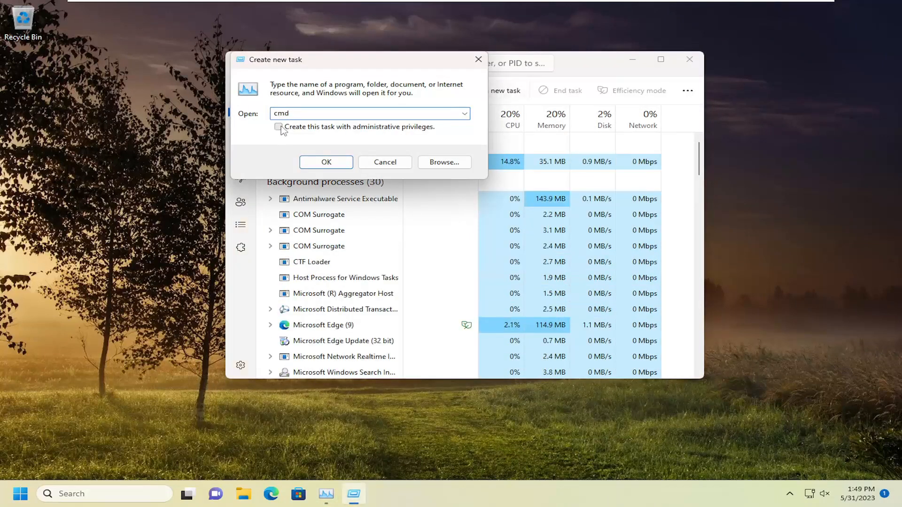
Step: Launch cmd again as a new task with administrative privileges enabled
click(279, 127)
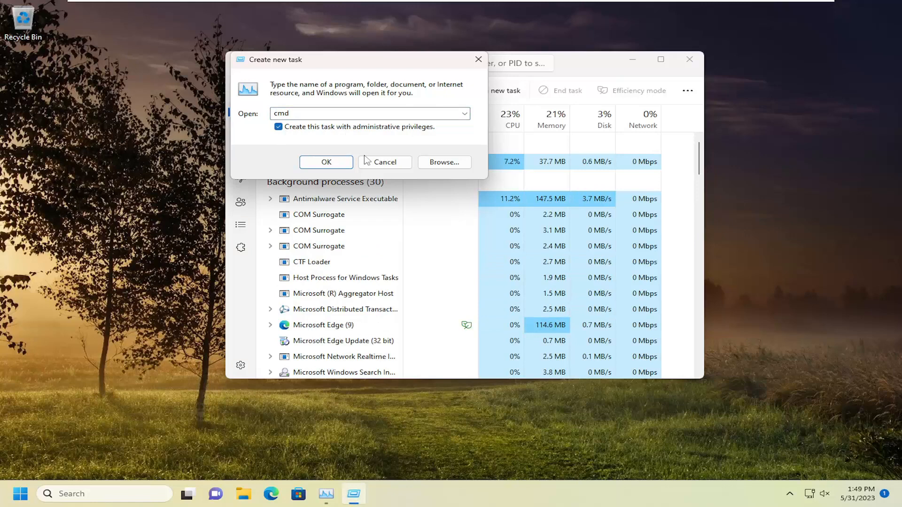
click(326, 162)
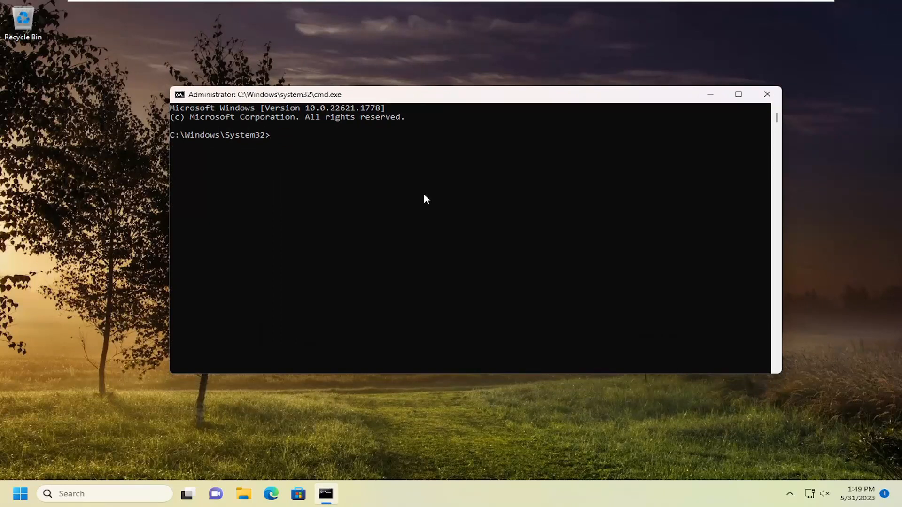
Step: Run sfc /scannow and let the system file verification complete
text(sfc /sca)
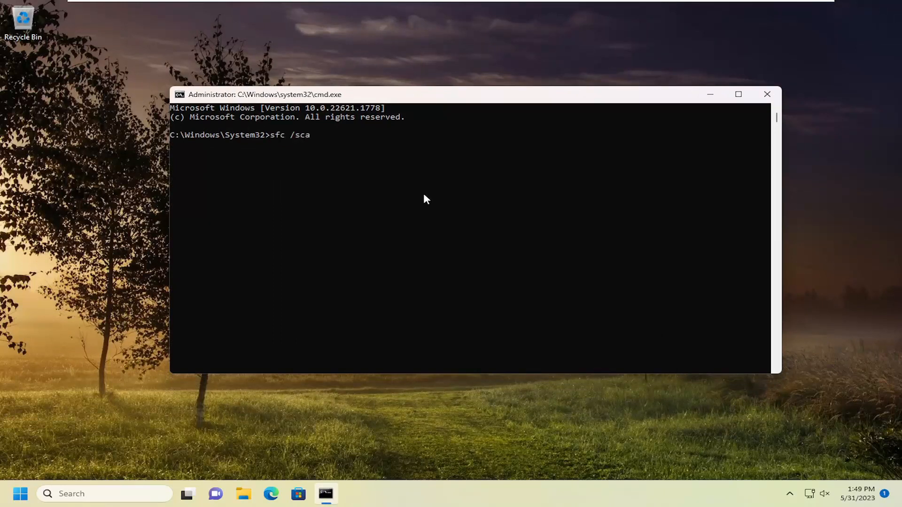
text(nnow)
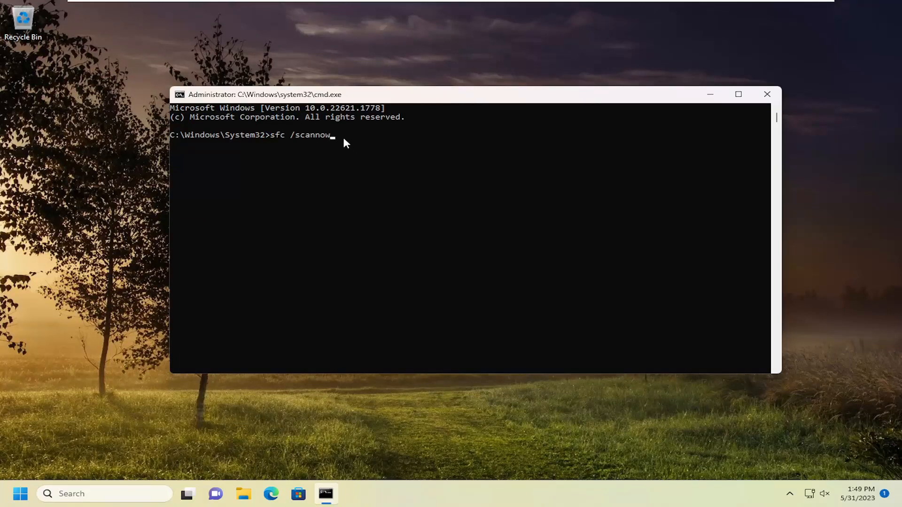
mouse_move(277, 155)
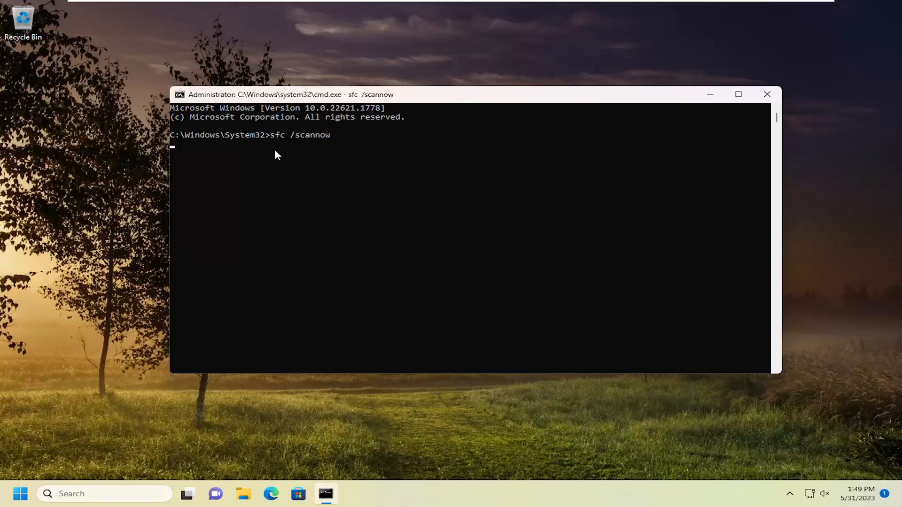
key(Enter)
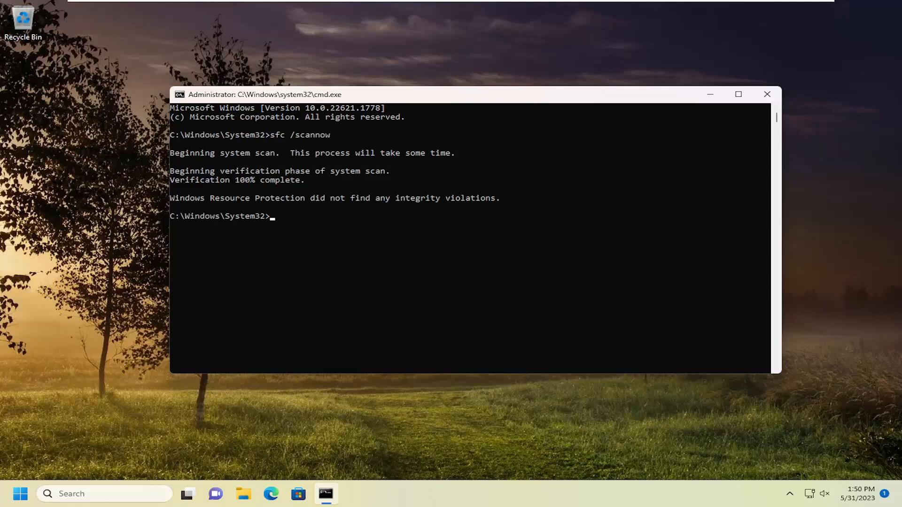
mouse_move(257, 214)
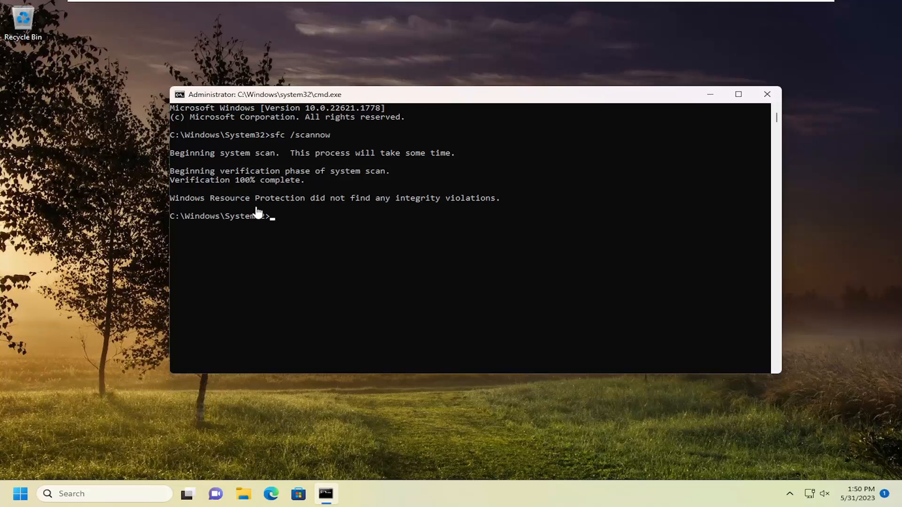
Step: Use the Start quick links to reach the shutdown options and restart the PC
click(768, 94)
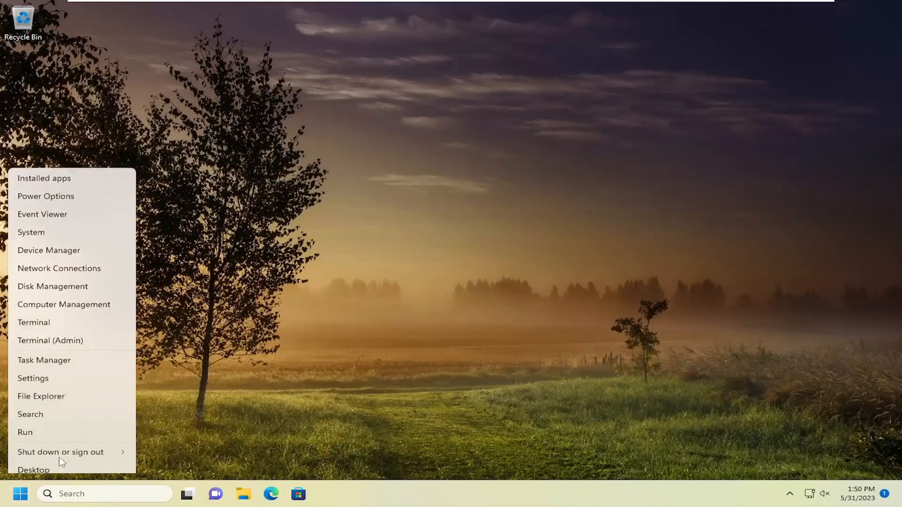
click(60, 453)
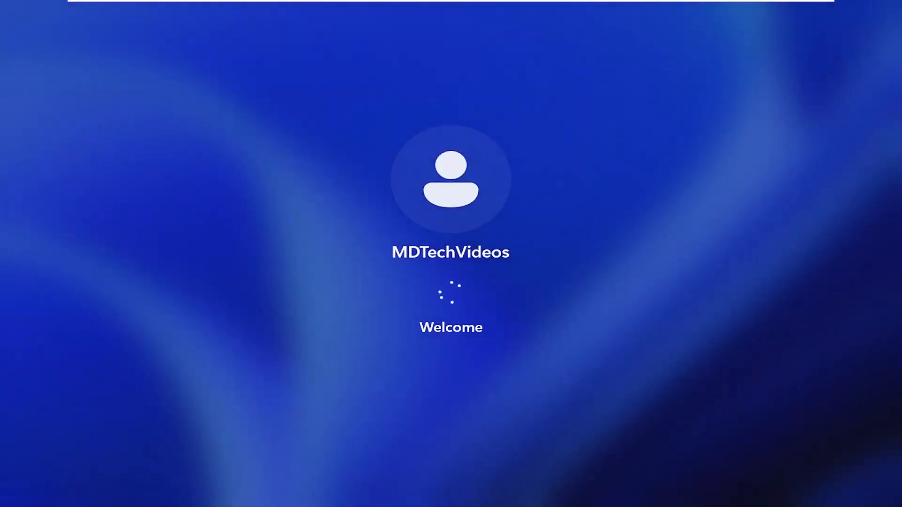